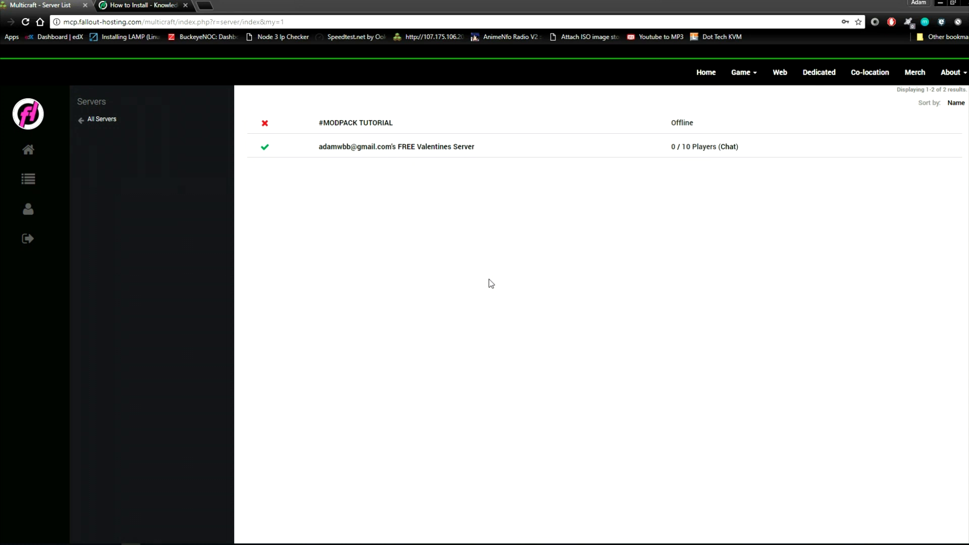
mouse_move(279, 171)
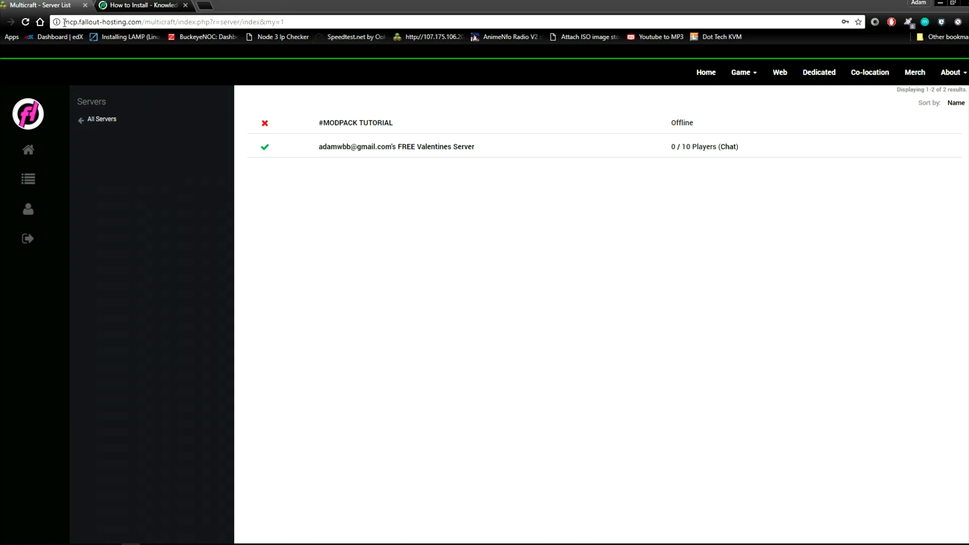
- Open the #MODPACK TUTORIAL server from the Multicraft server list
double_click(99, 22)
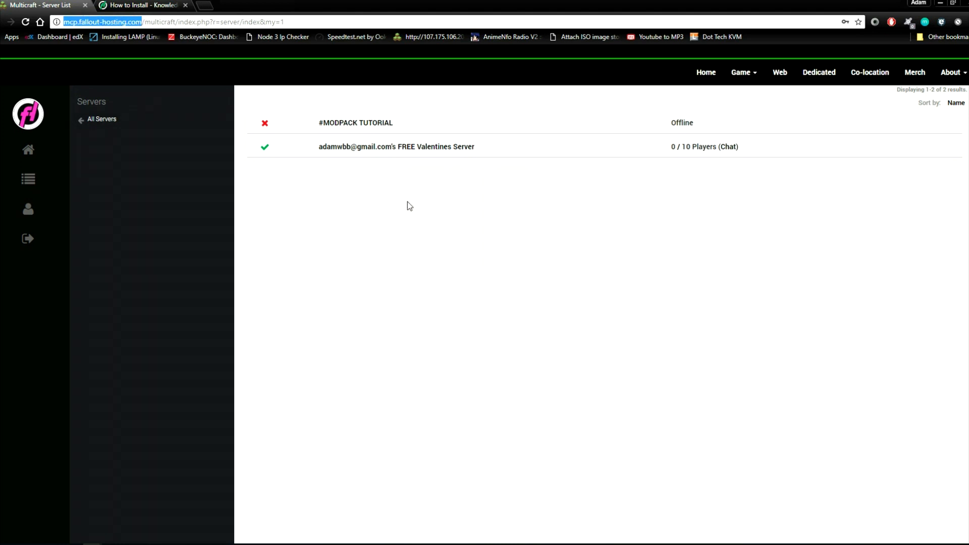
mouse_move(302, 138)
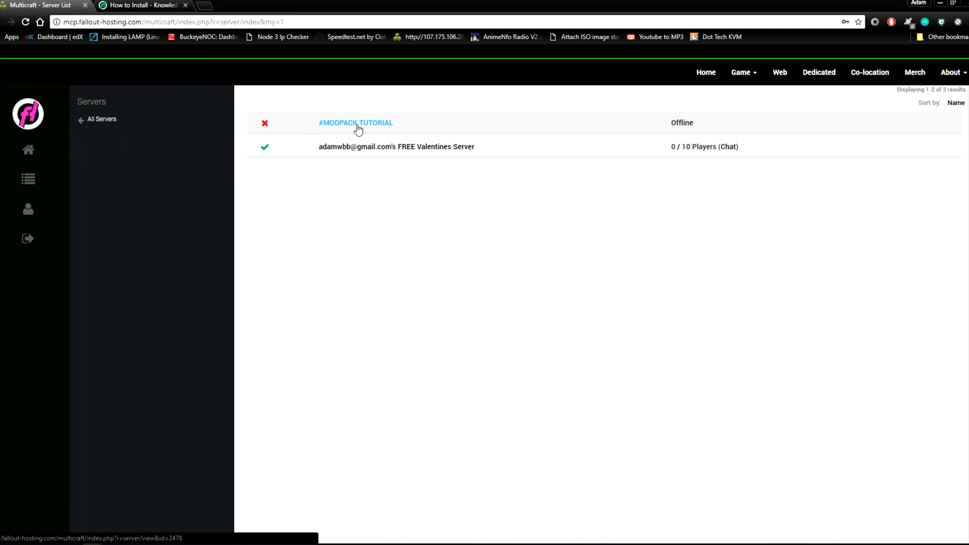
click(355, 122)
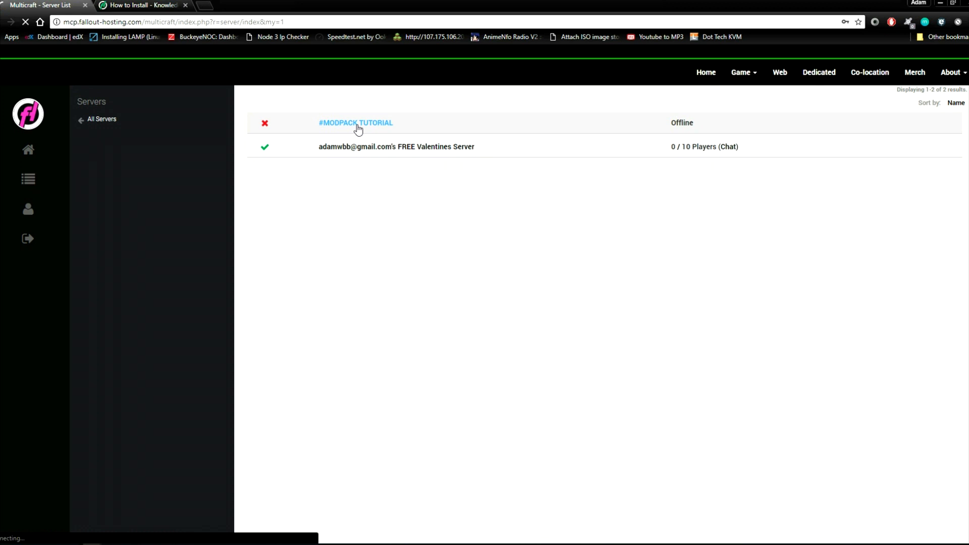
click(355, 122)
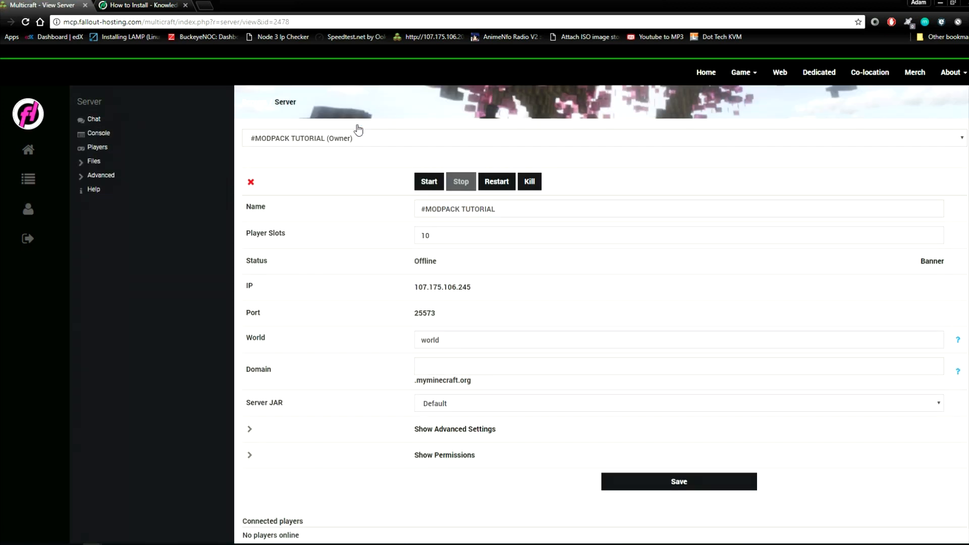
mouse_move(724, 326)
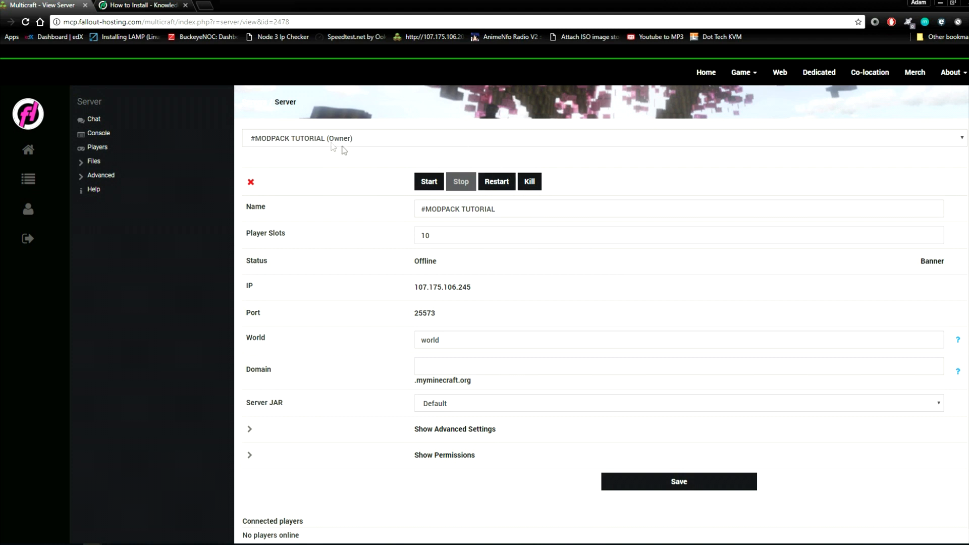
mouse_move(229, 414)
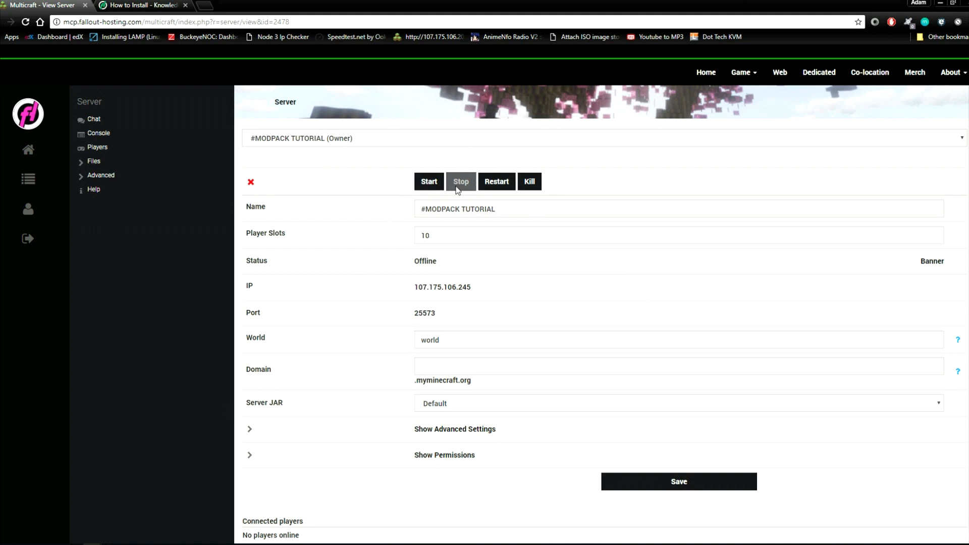
- Visit the server's Console, then expand the Files section in the sidebar
click(99, 133)
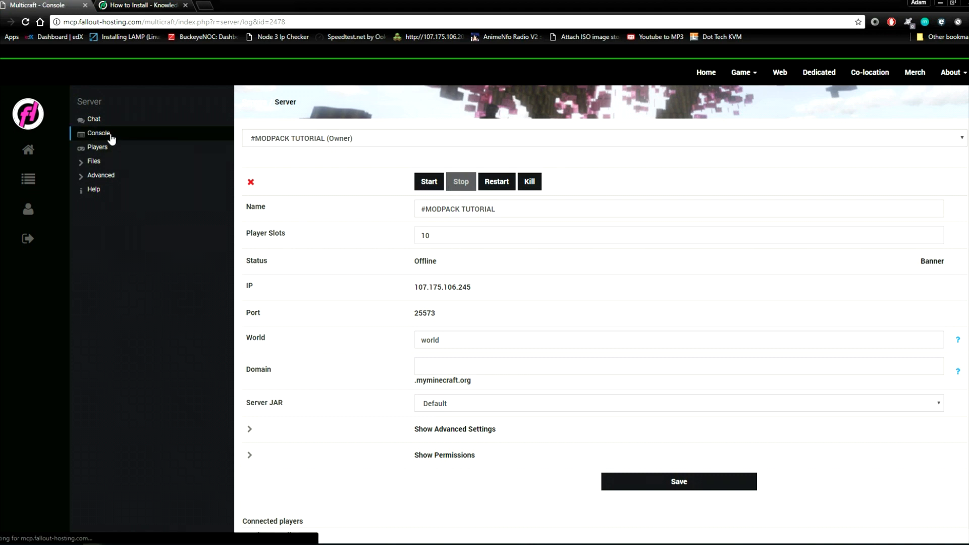
click(99, 133)
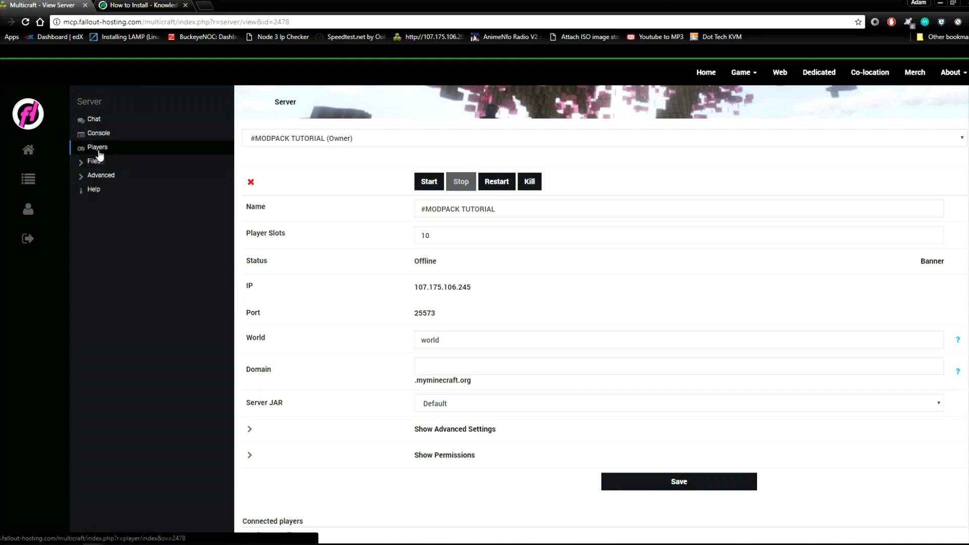
click(93, 162)
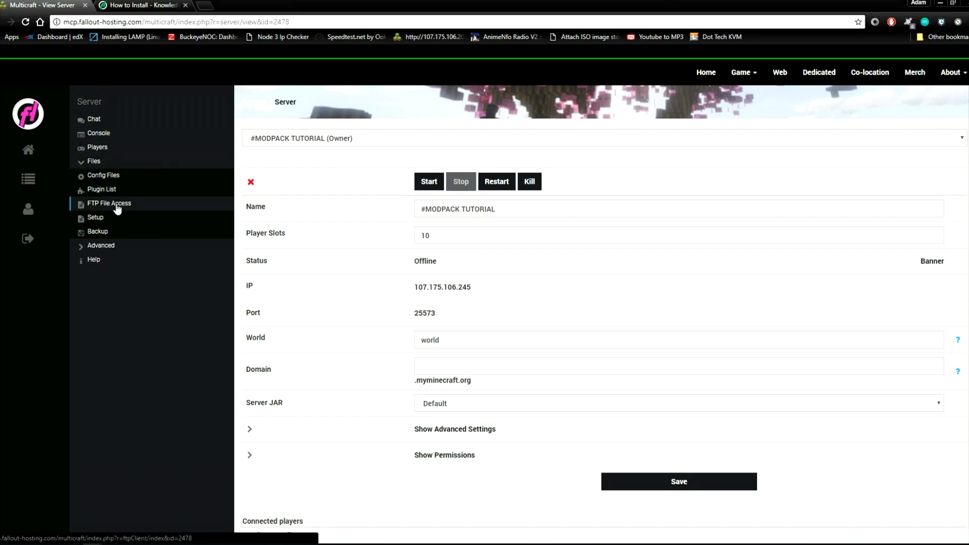
- In Setup, choose the Tornadoes and Storms 2.0 template with Delete All Server Files enabled
click(95, 217)
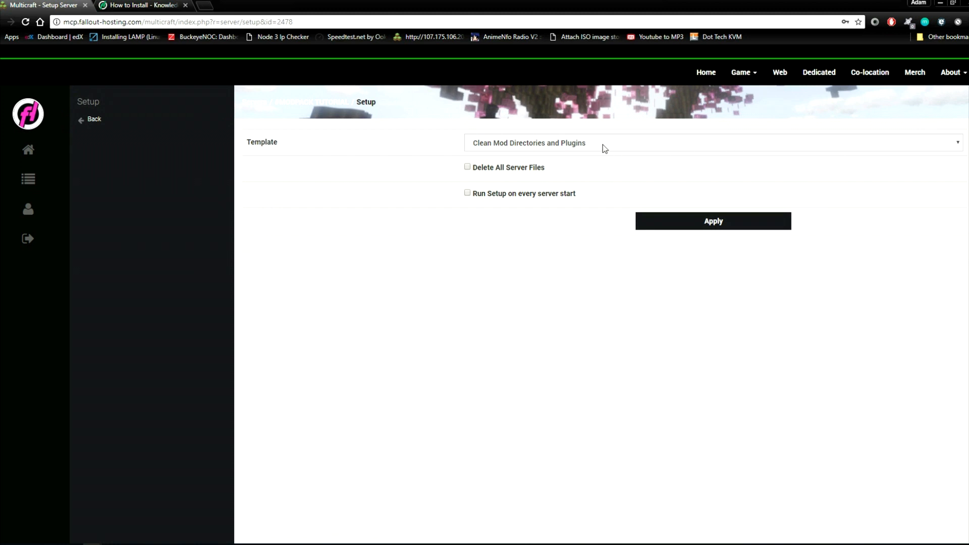
click(710, 143)
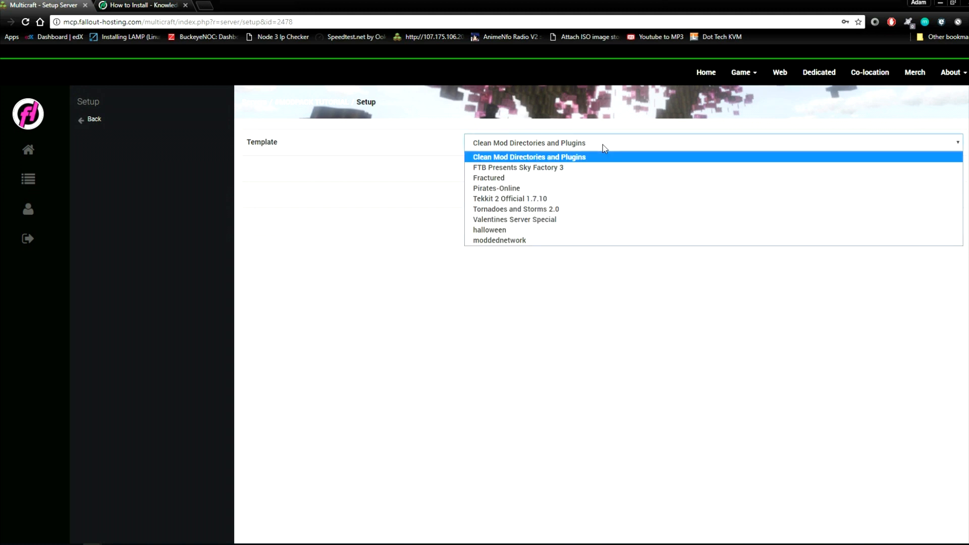
mouse_move(514, 219)
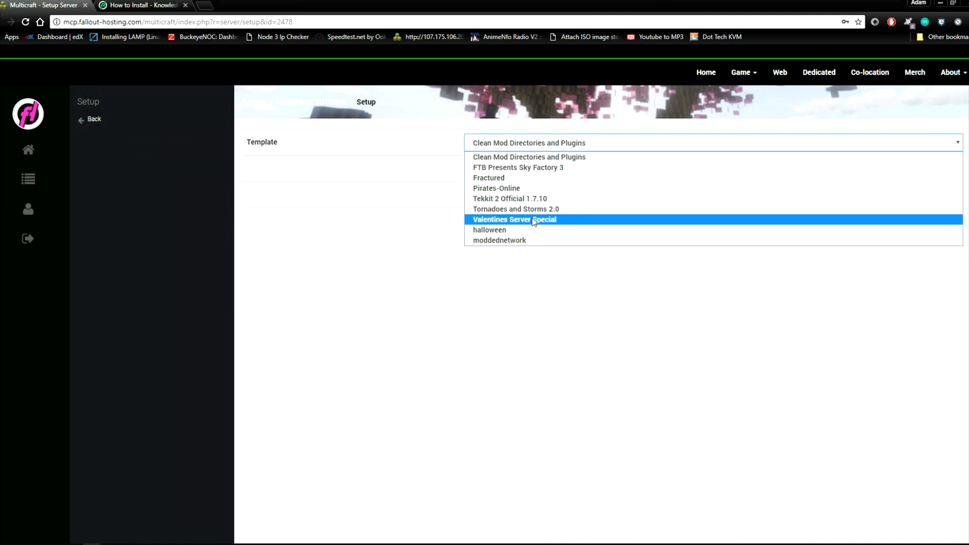
click(516, 209)
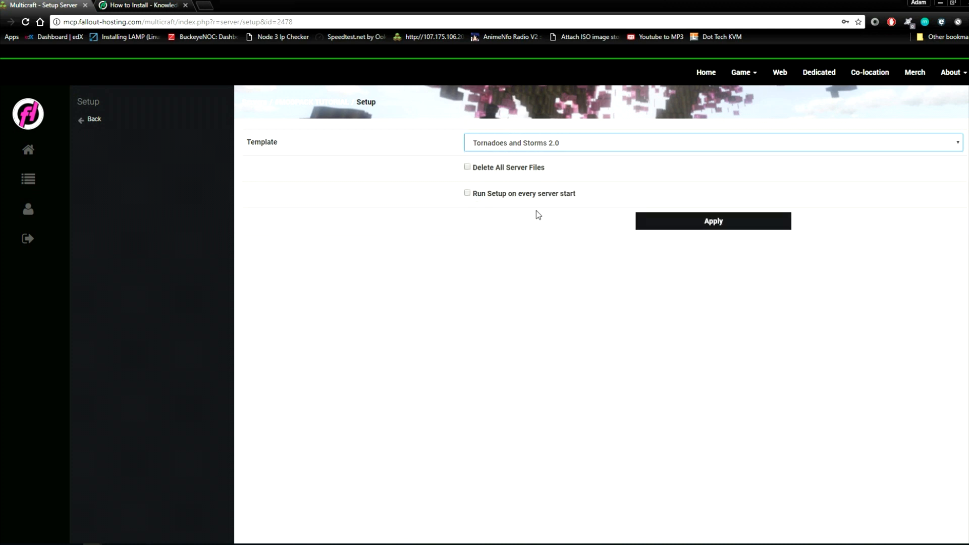
click(467, 167)
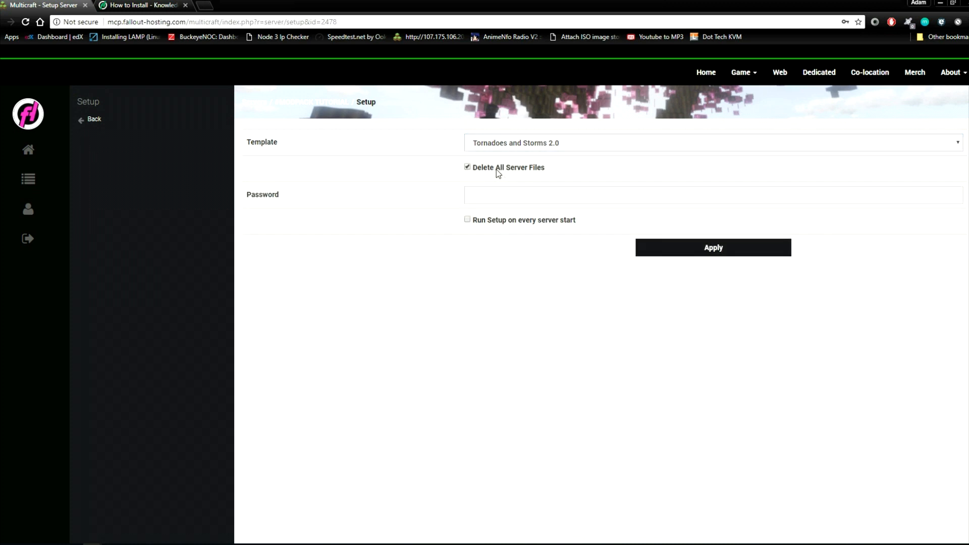
- Enter the account password and apply the template setup for next startup
click(617, 194)
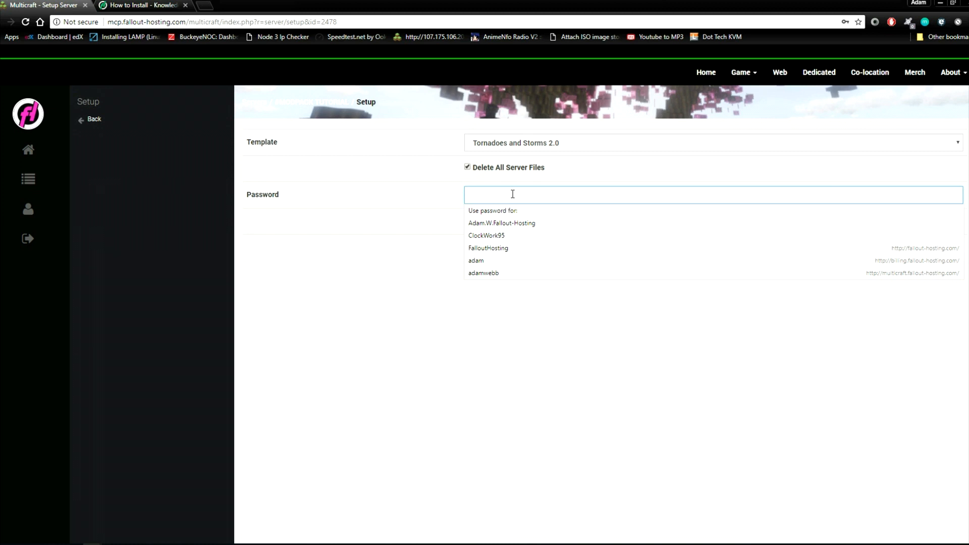
text(••)
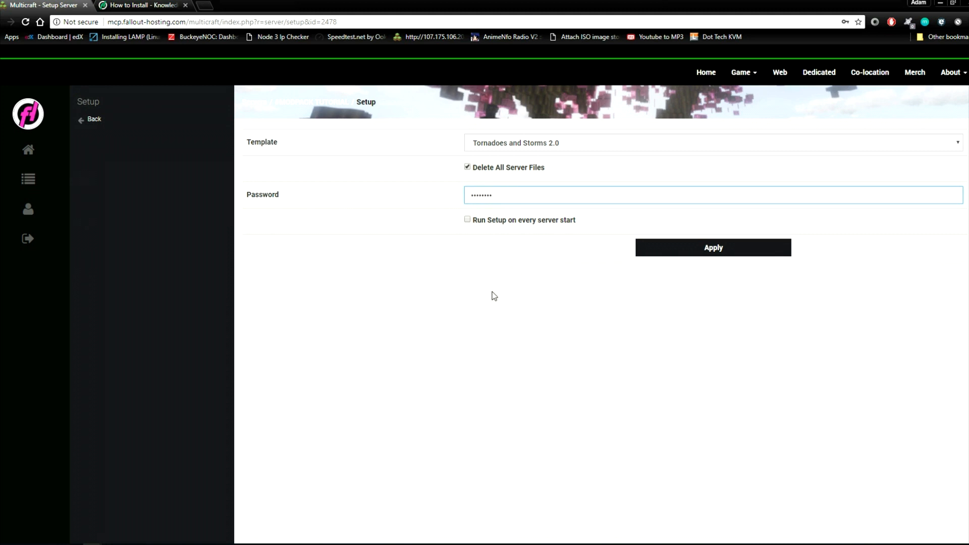
mouse_move(706, 255)
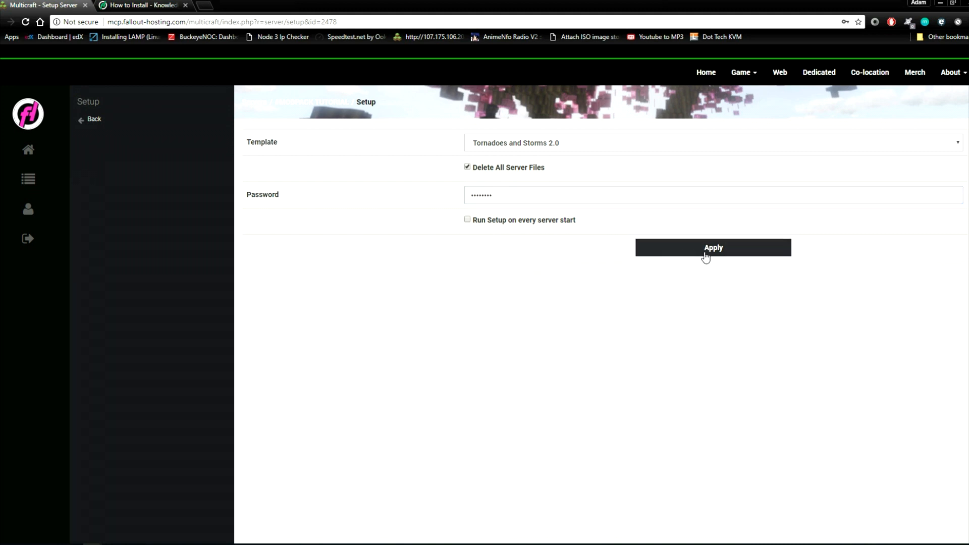
click(712, 247)
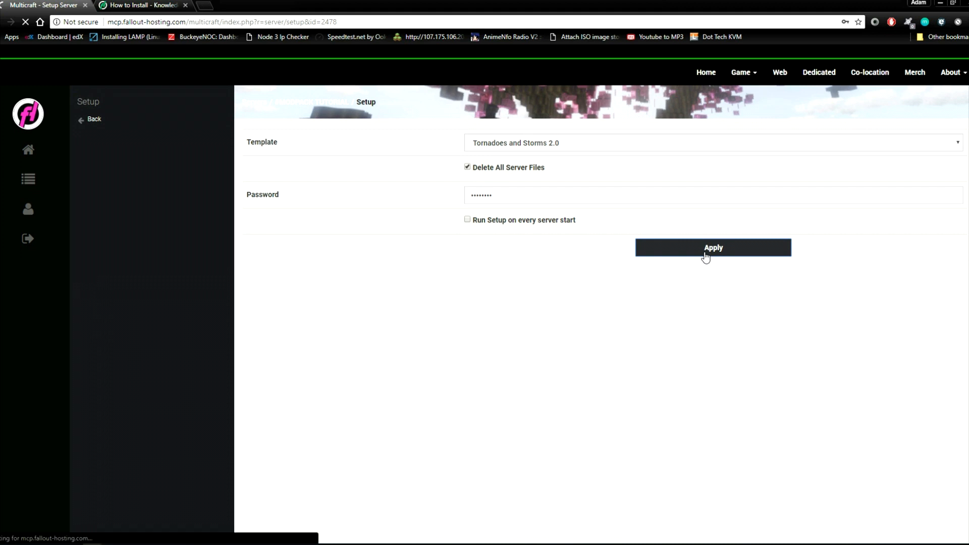
click(713, 247)
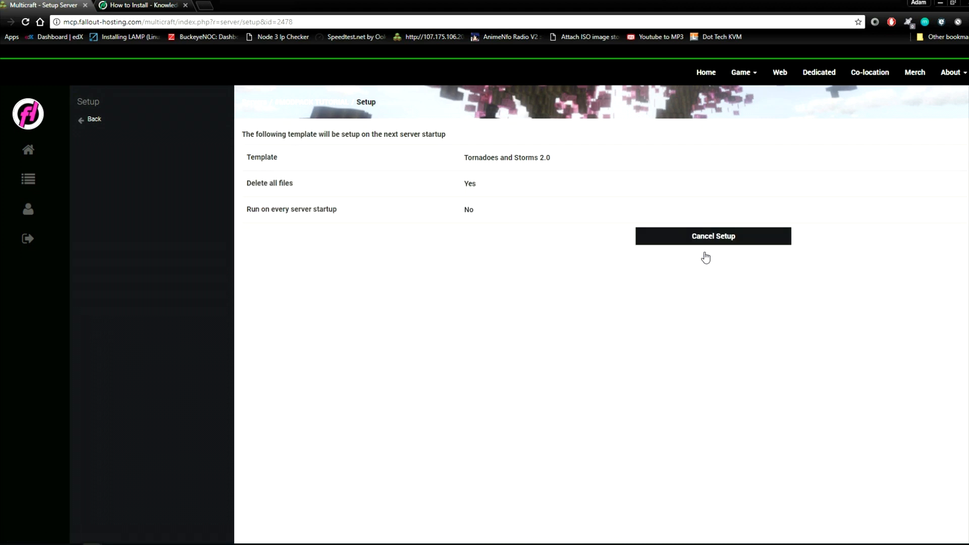
mouse_move(362, 162)
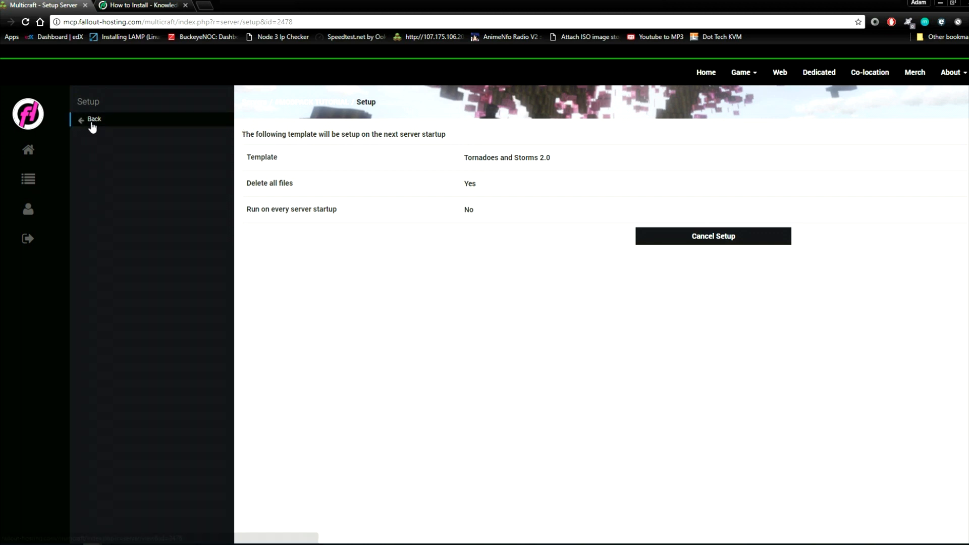
- Return to the server overview and open its Console page
click(94, 119)
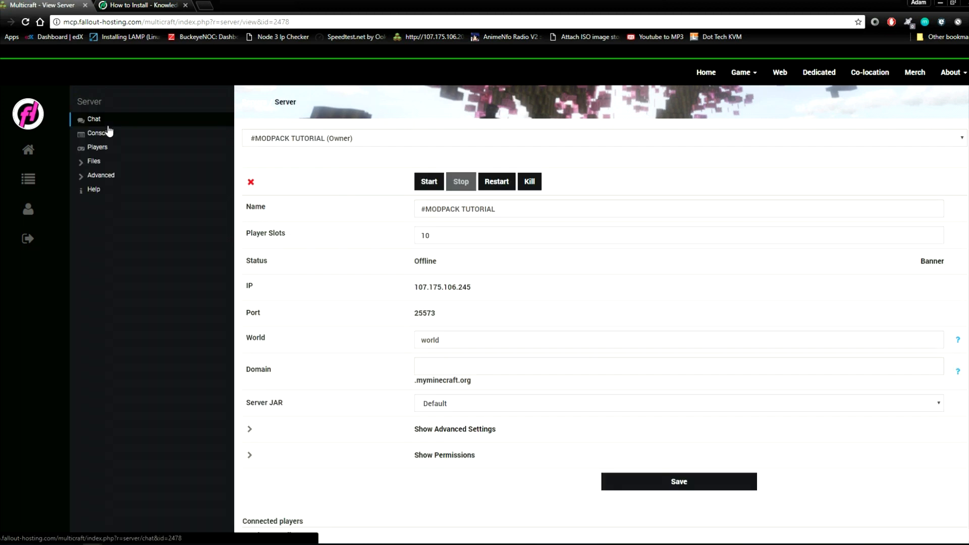
click(98, 133)
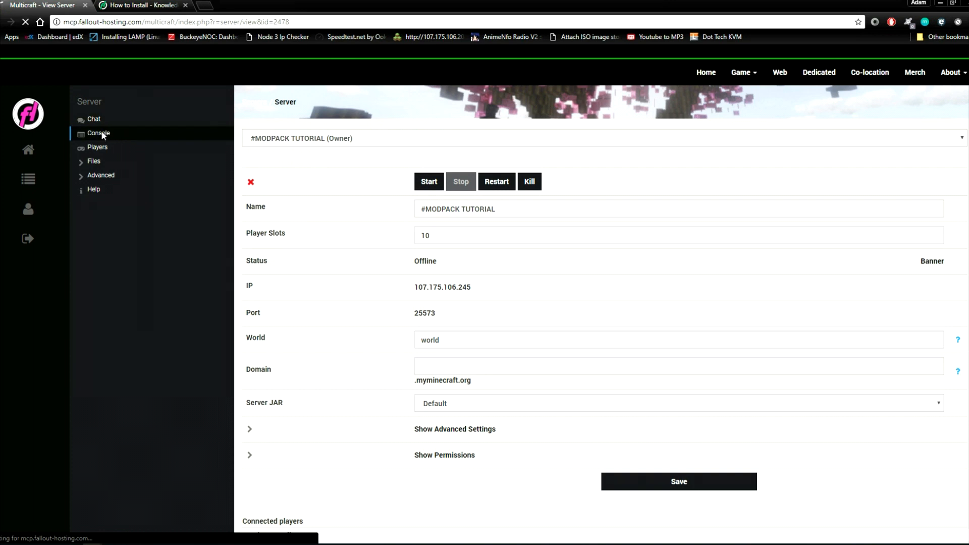
click(98, 134)
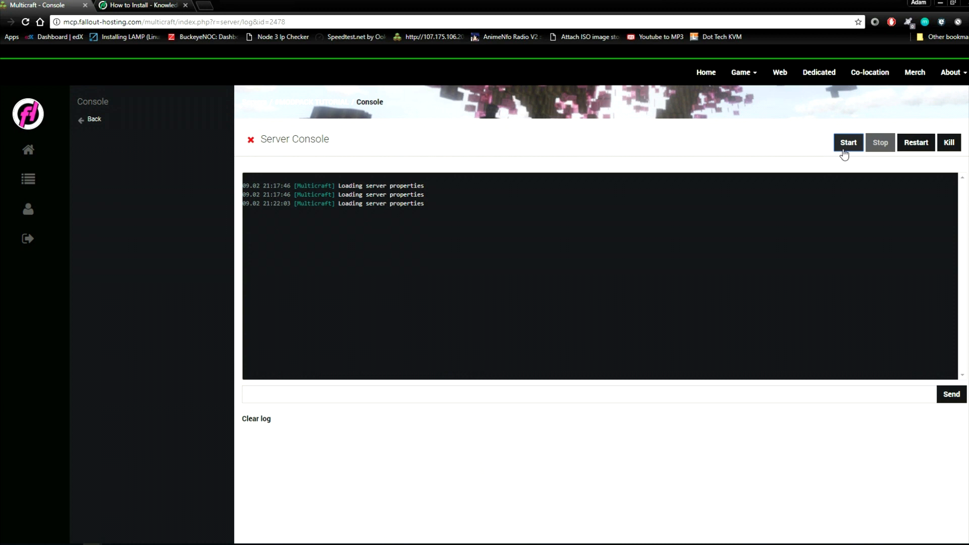
- Start the server so Forge loads, then switch to the modpack installation guide tab
click(848, 142)
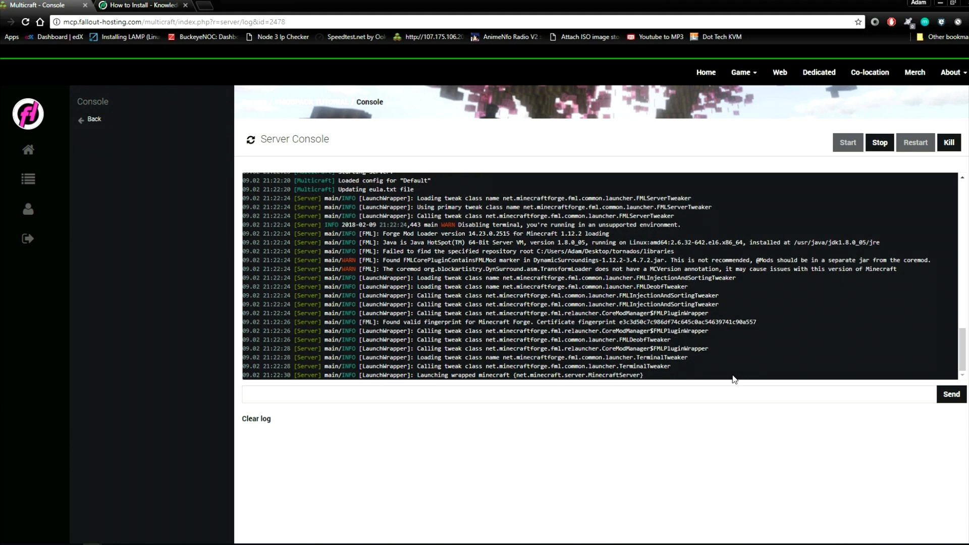
mouse_move(719, 373)
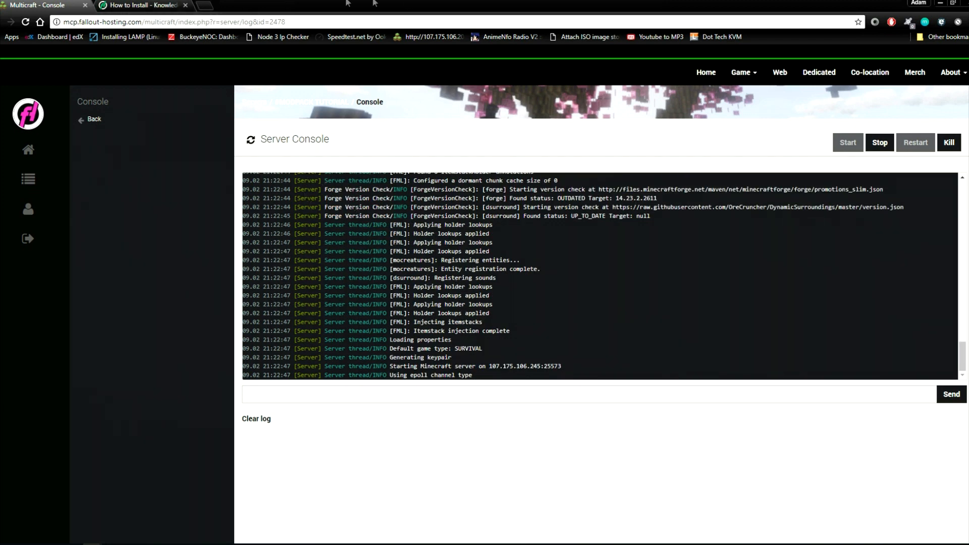
click(142, 5)
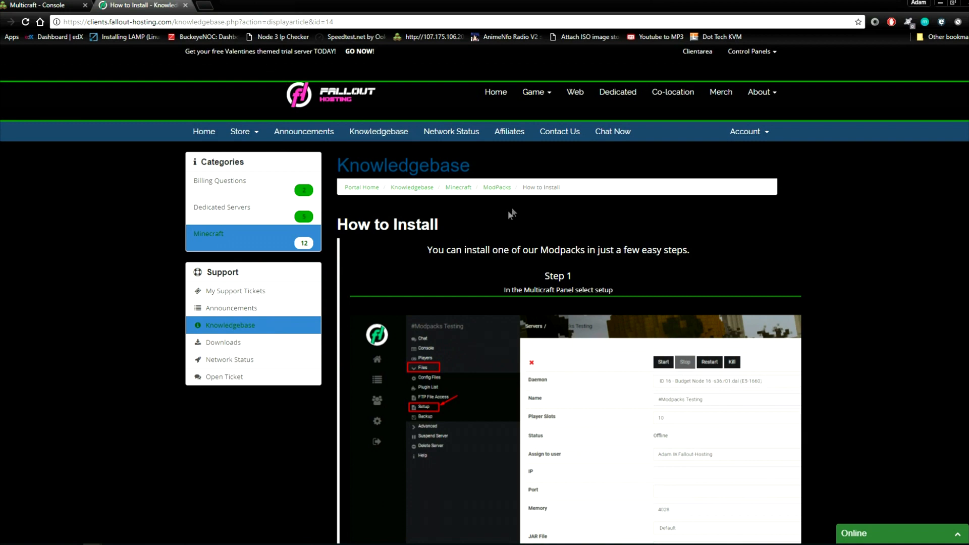
- Scroll through the knowledgebase guide down to Step 4 and back up
scroll(down, 3)
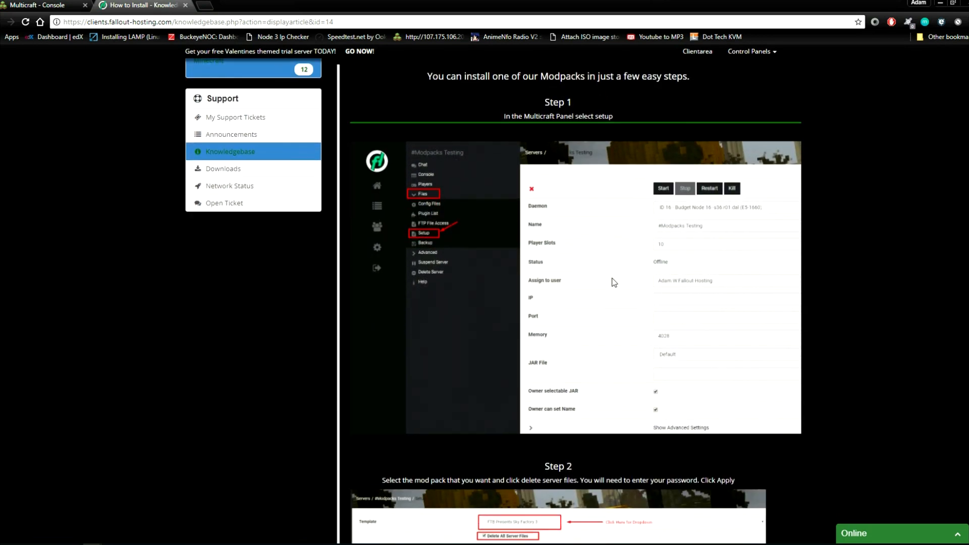
scroll(down, 3)
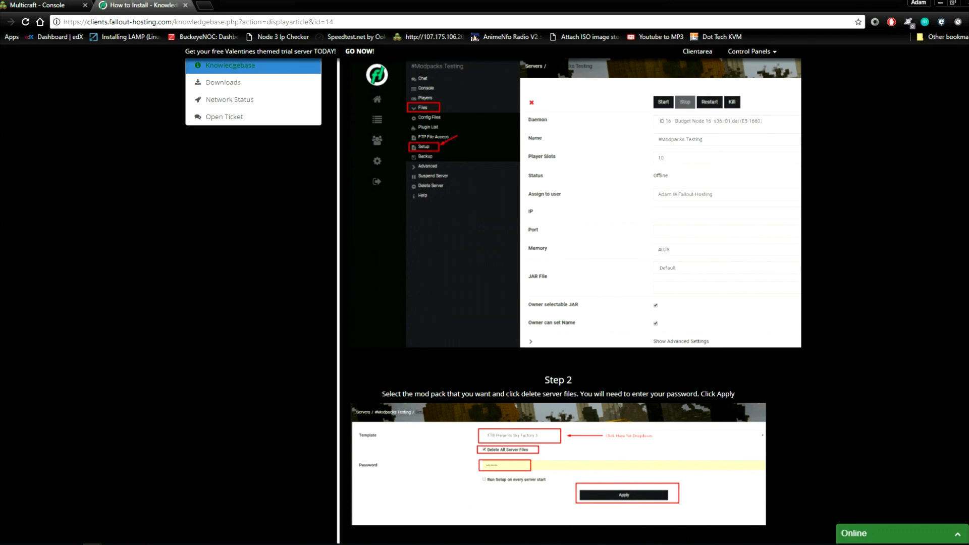
scroll(down, 3)
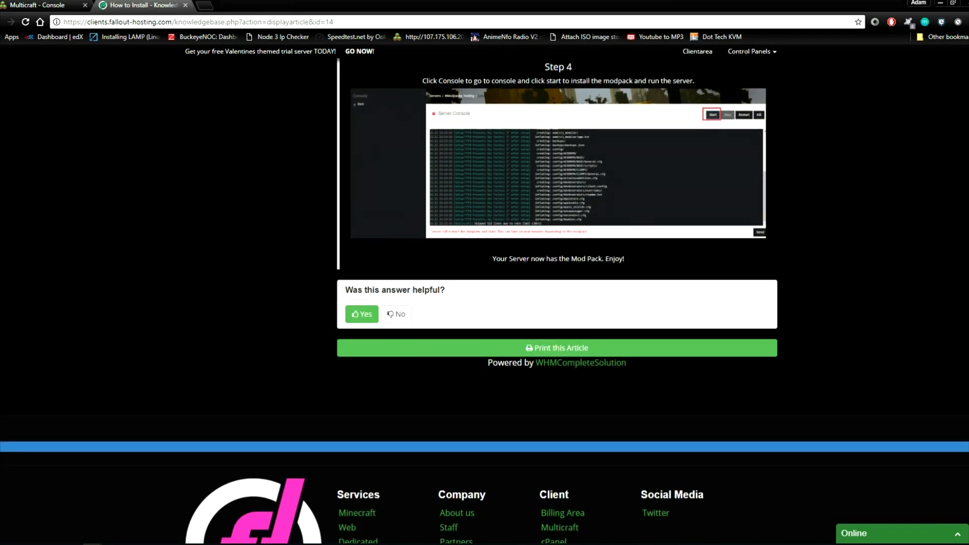
scroll(up, 3)
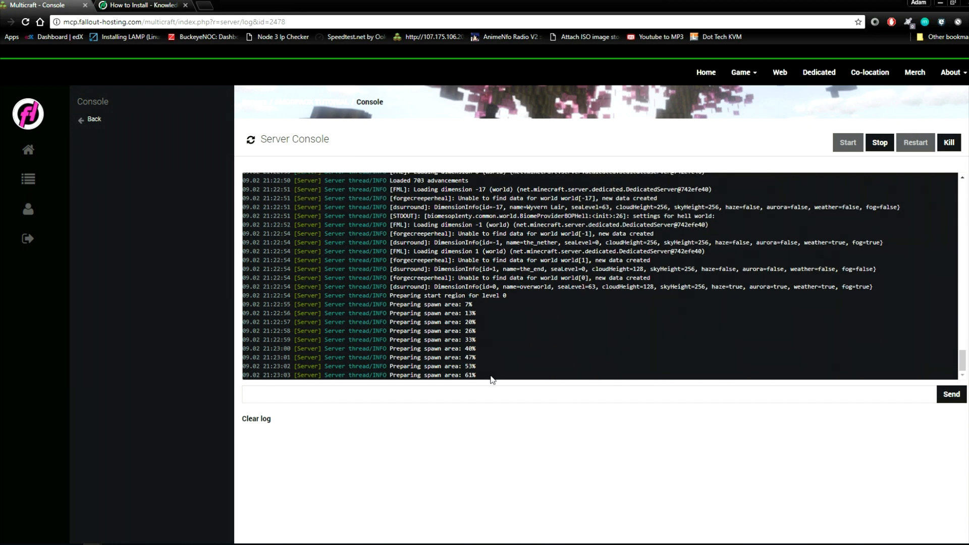
- Launch Minecraft from the Windows system search while the server finishes starting
click(5, 541)
text(minecraft)
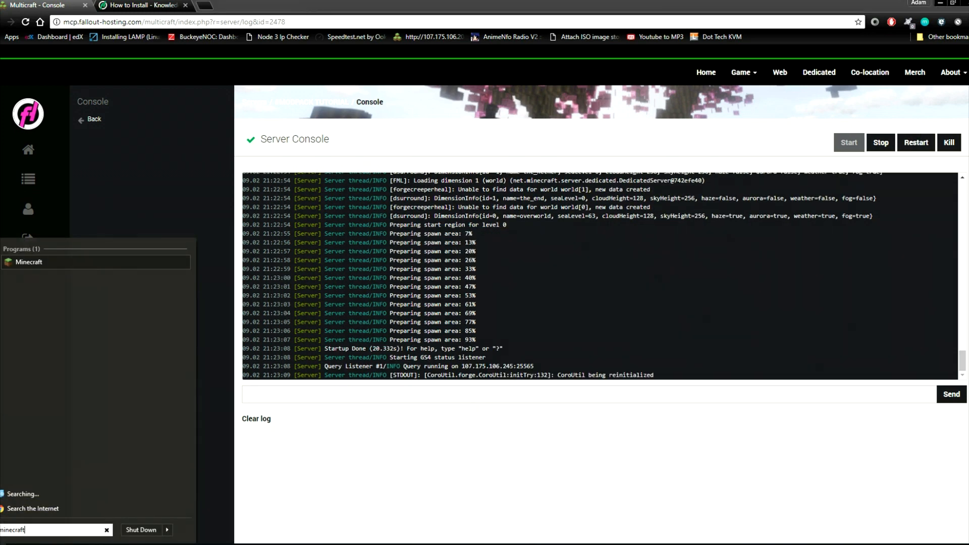
click(30, 262)
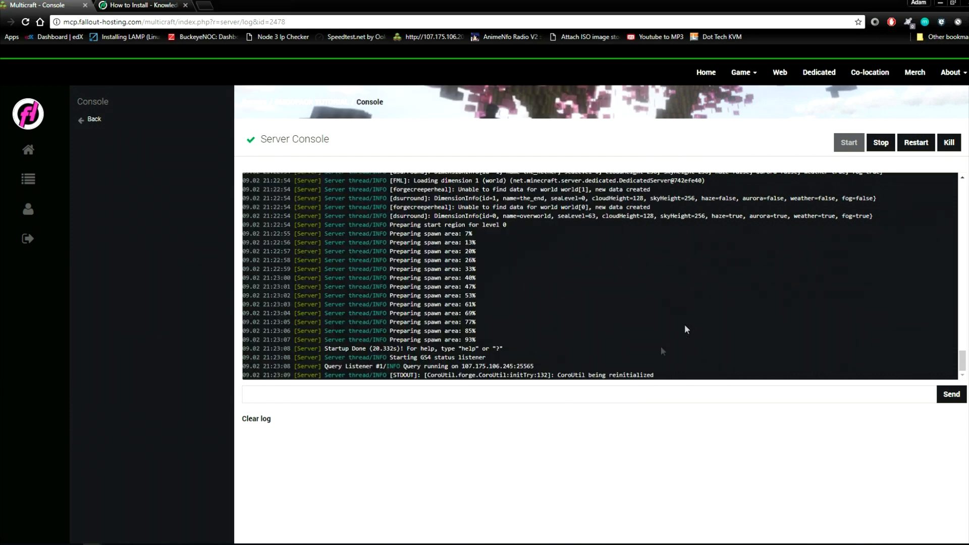
mouse_move(334, 101)
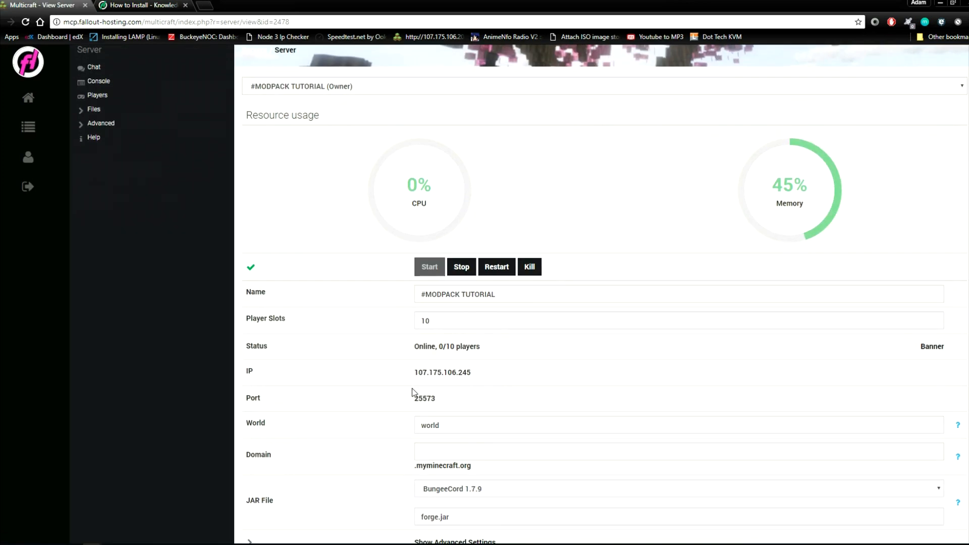
- Copy the server IP address 107.175.106.245 from the Multicraft overview
scroll(down, 3)
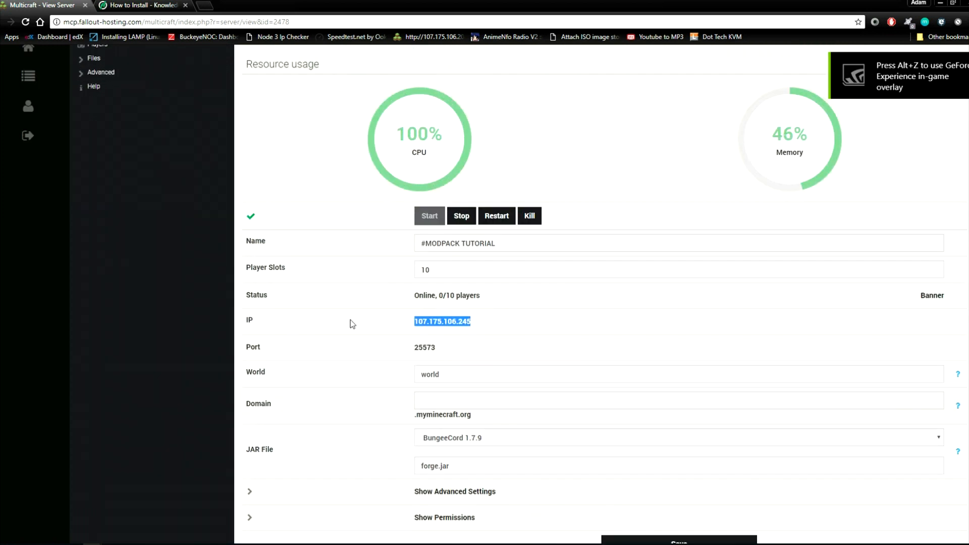
right_click(441, 321)
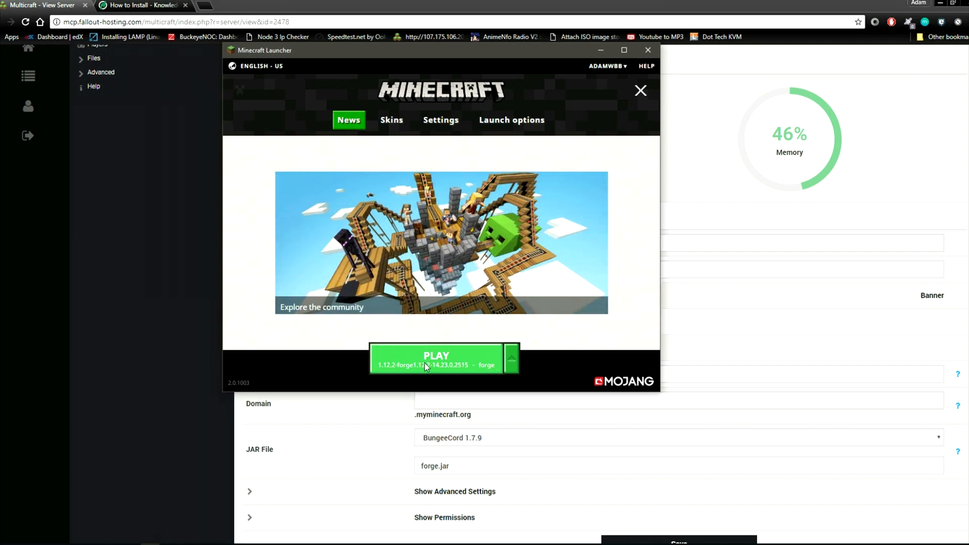
- Launch the 1.12.2-forge profile from the Minecraft Launcher
click(436, 358)
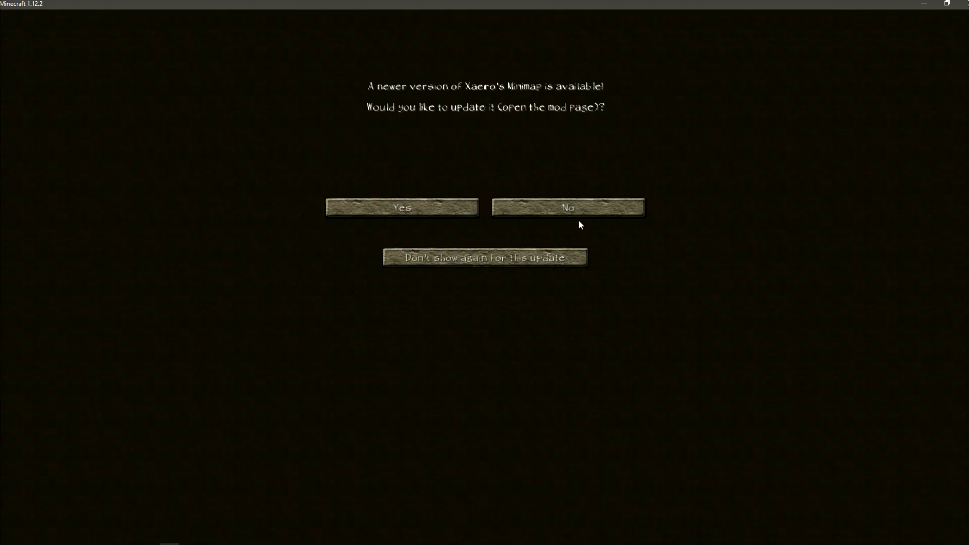
- Decline the minimap update and join the server via Direct Connect at 107.175.106.245
click(567, 207)
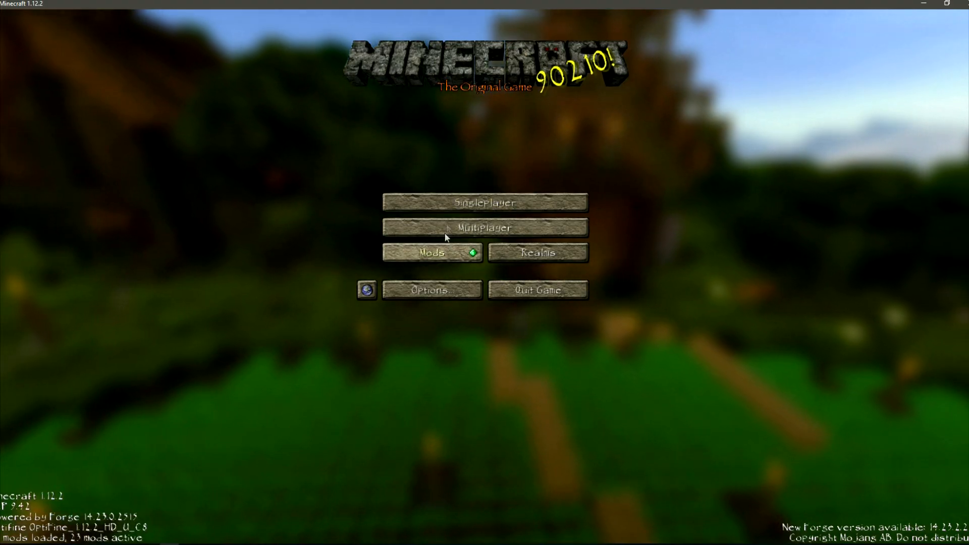
click(484, 227)
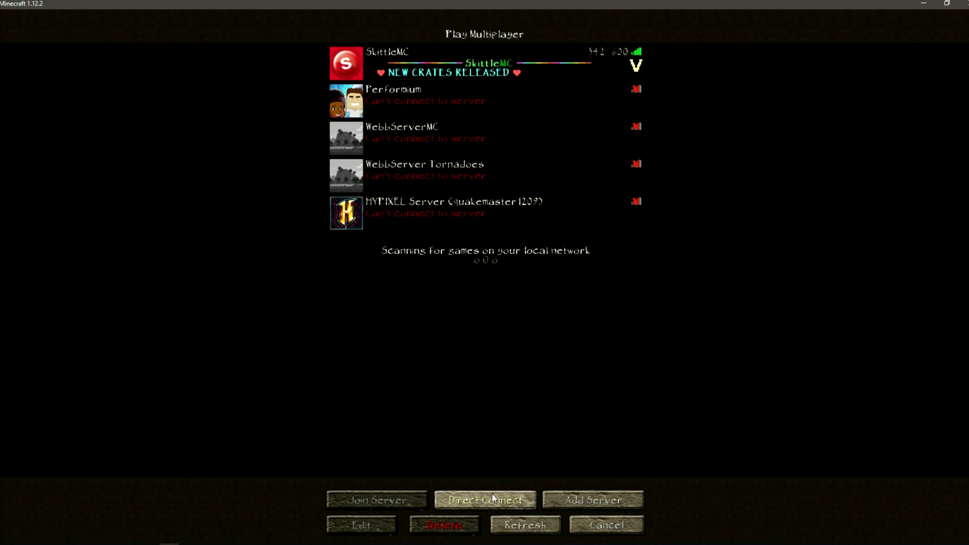
click(485, 500)
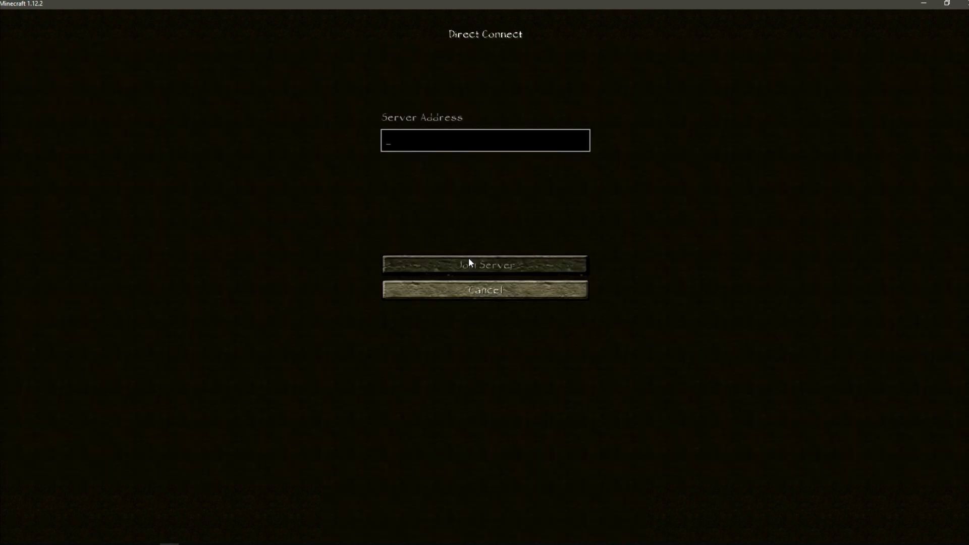
text(107.175.106.245:)
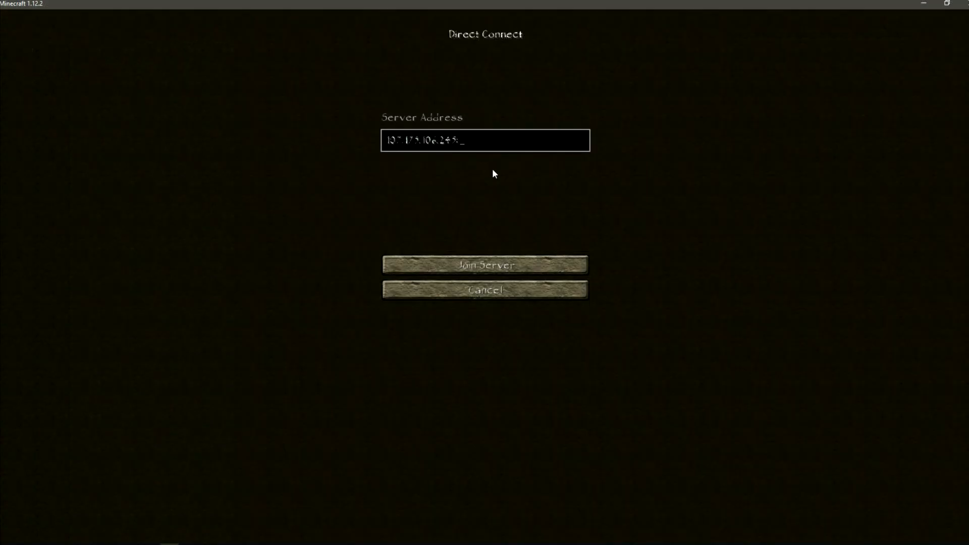
click(485, 264)
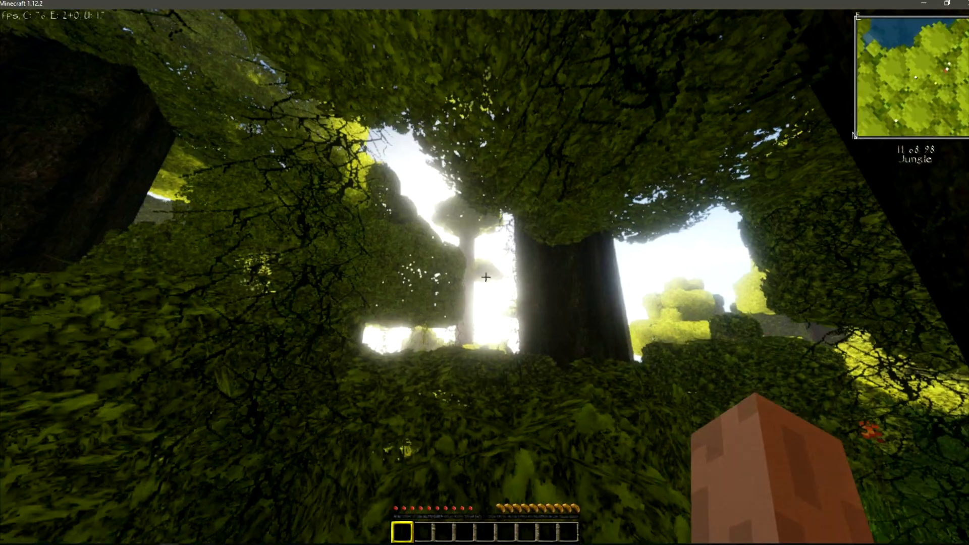
mouse_move(485, 278)
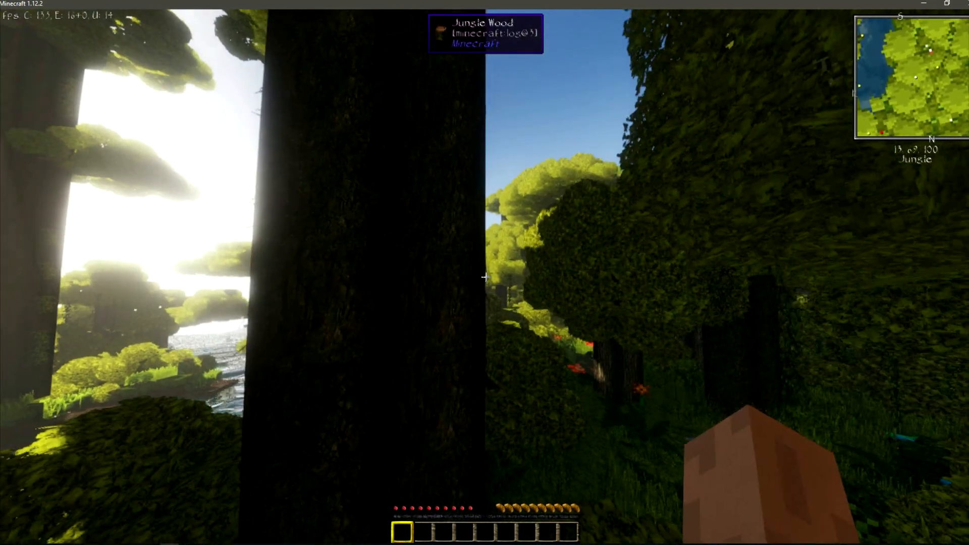
- Disconnect from the server through the Escape game menu
key(Escape)
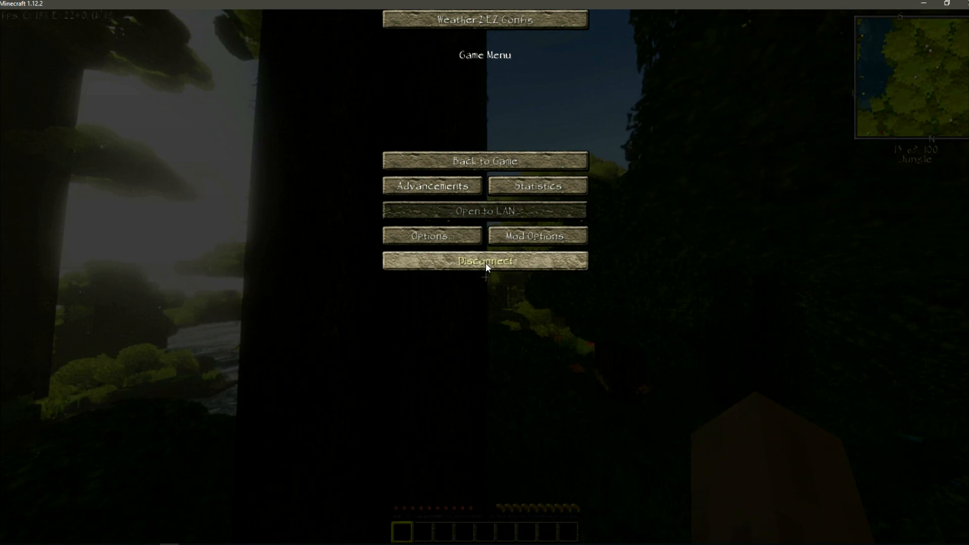
click(484, 261)
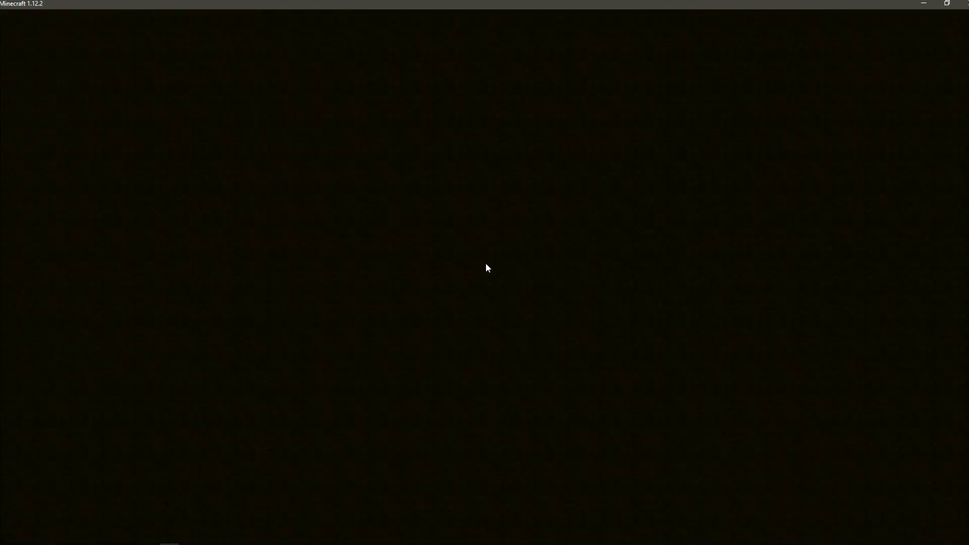